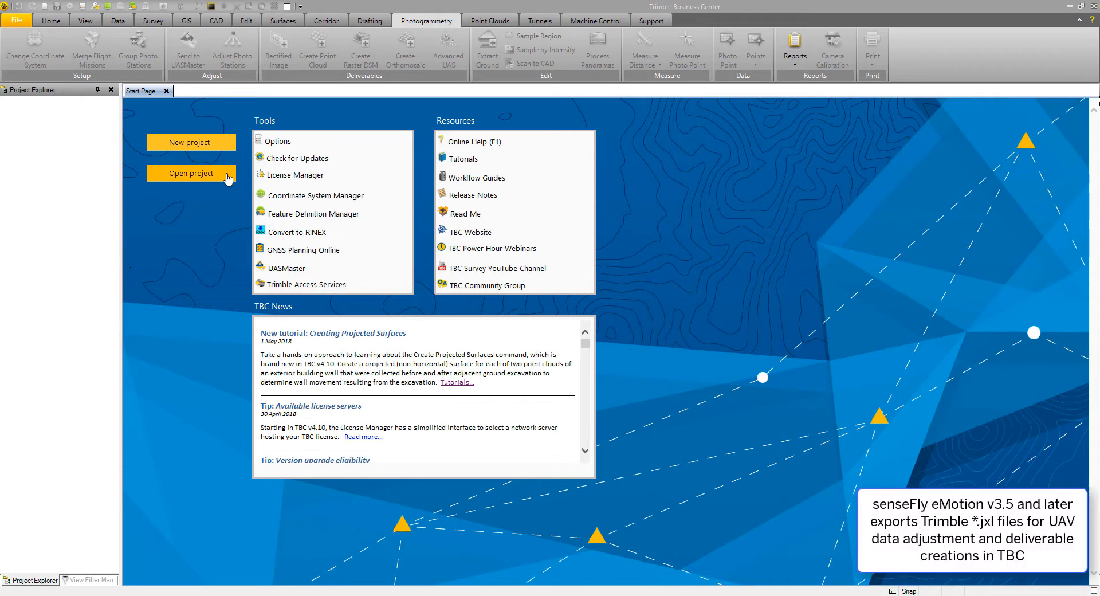
# - Create a new project from the Metric template via the Start Page
pyautogui.click(191, 142)
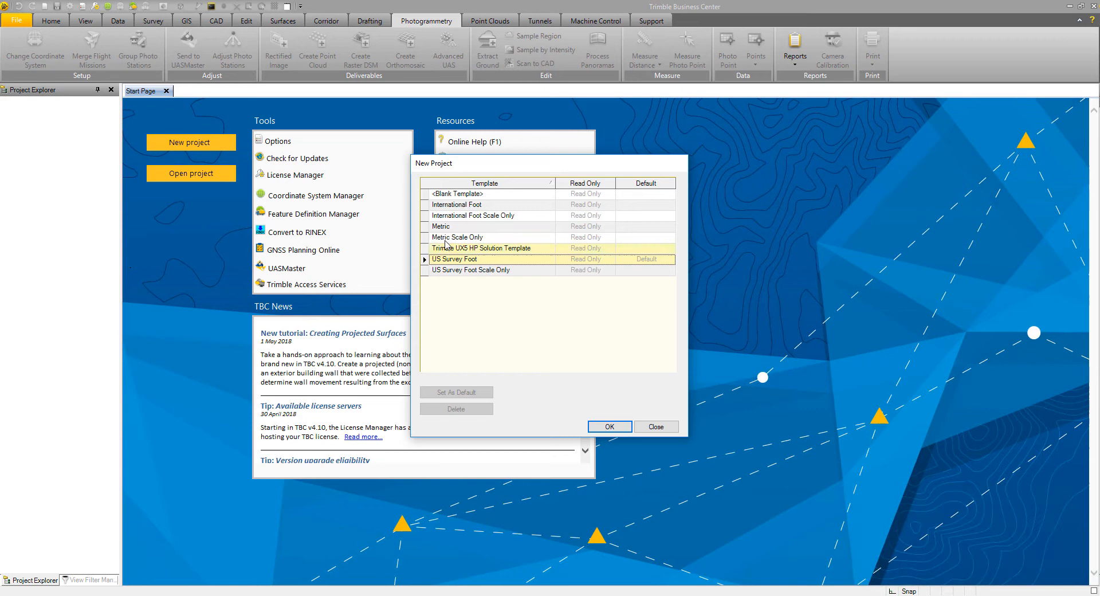
pyautogui.click(440, 226)
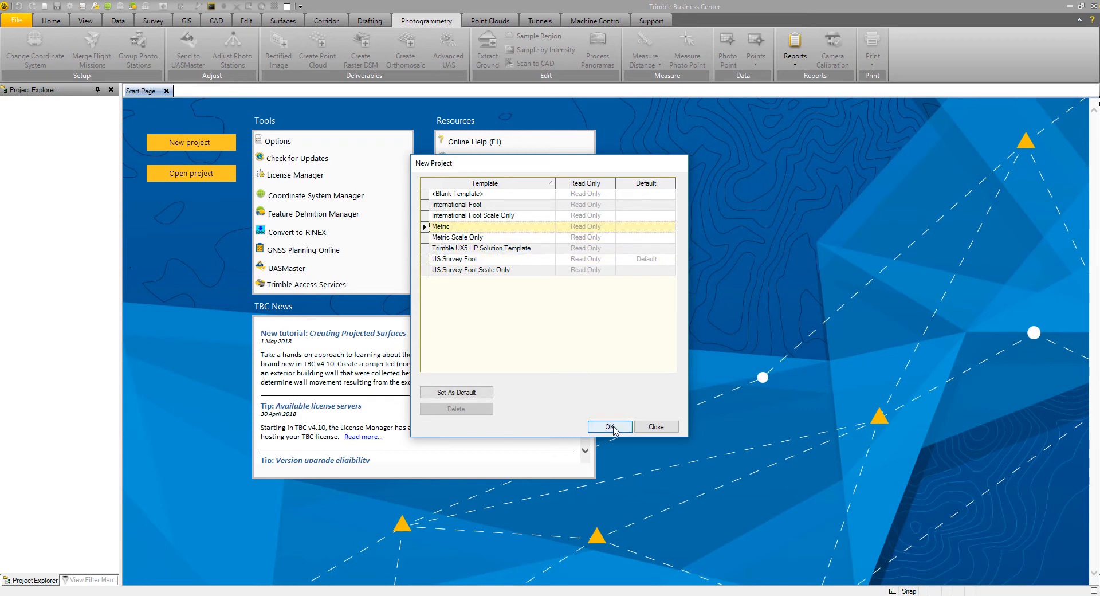
pyautogui.click(607, 426)
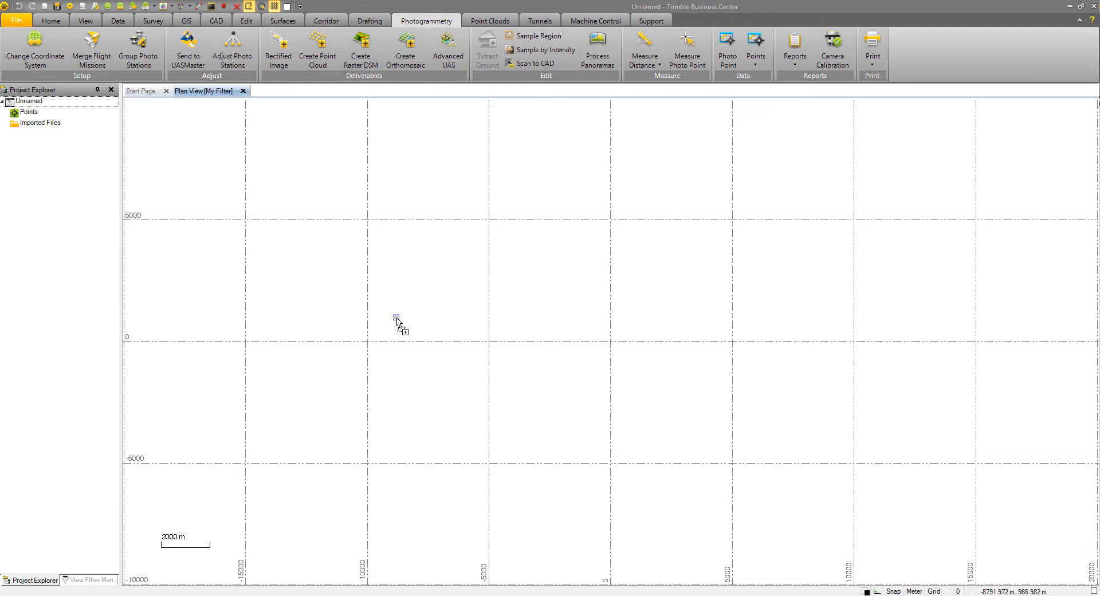
# - Drag the senseFly .jxl mission file into the plan view to import its photo stations
pyautogui.moveTo(396, 320); pyautogui.dragTo(396, 319)
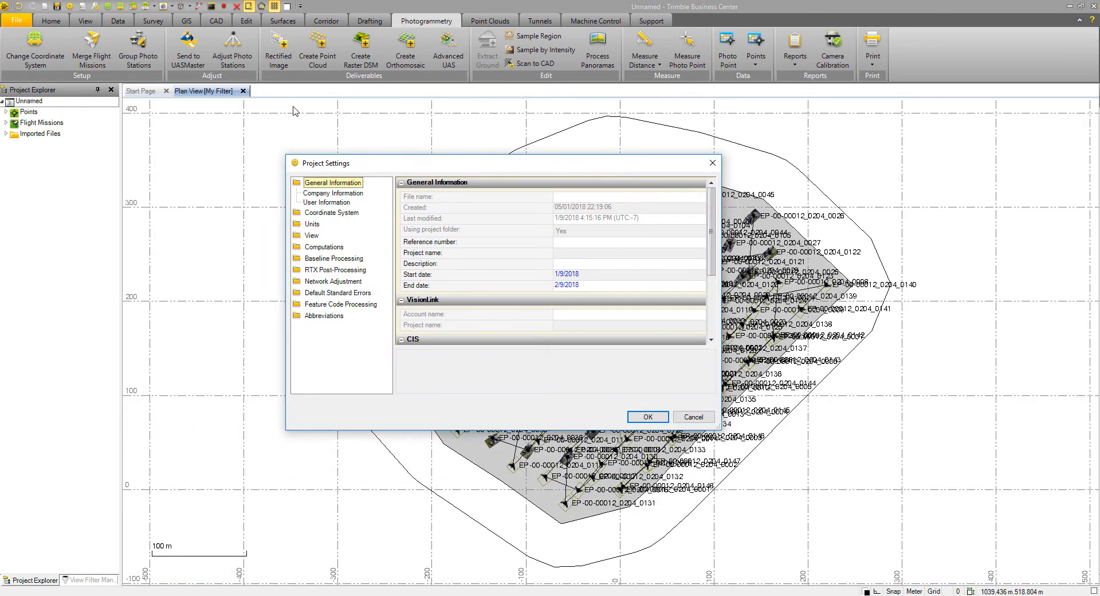
pyautogui.moveTo(68, 10)
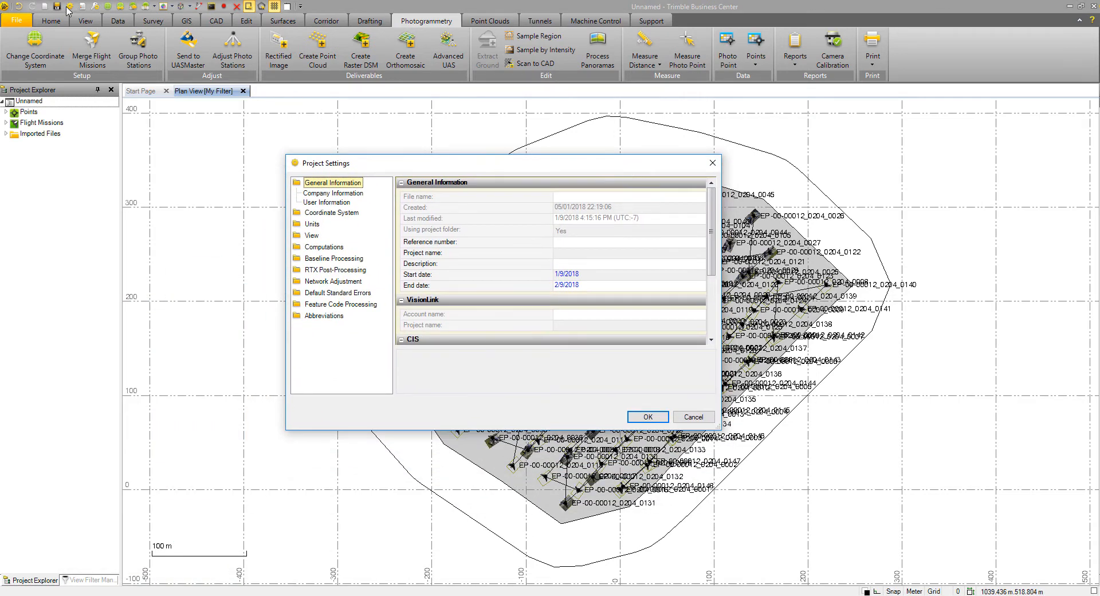
pyautogui.moveTo(324, 260)
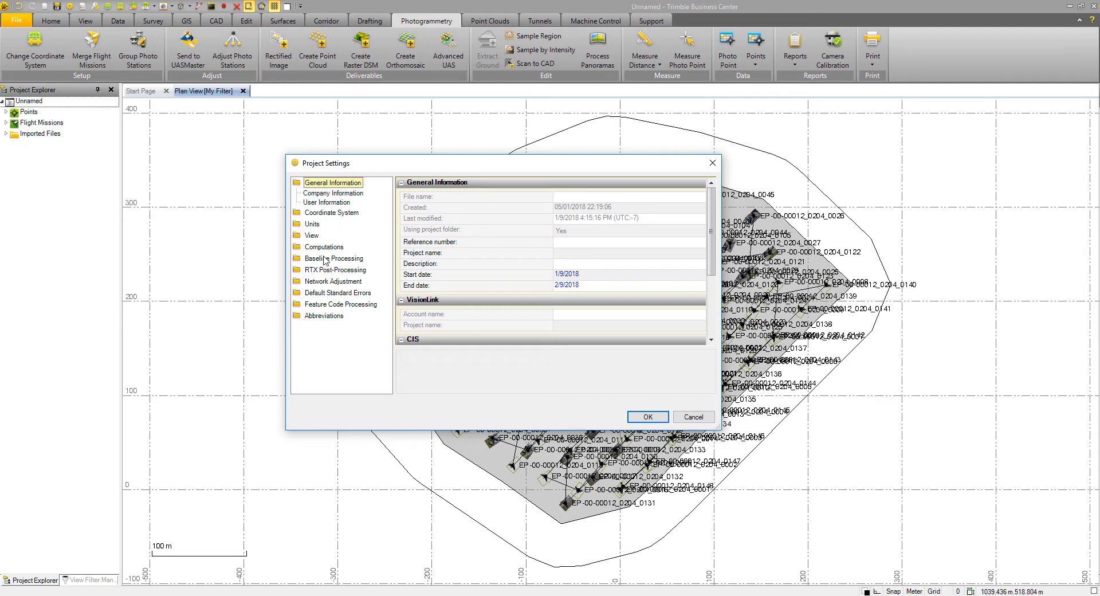
# - Change the project coordinate system to Switzerland/CH1903 CH 1903+ (LV95) and confirm the settings
pyautogui.click(333, 193)
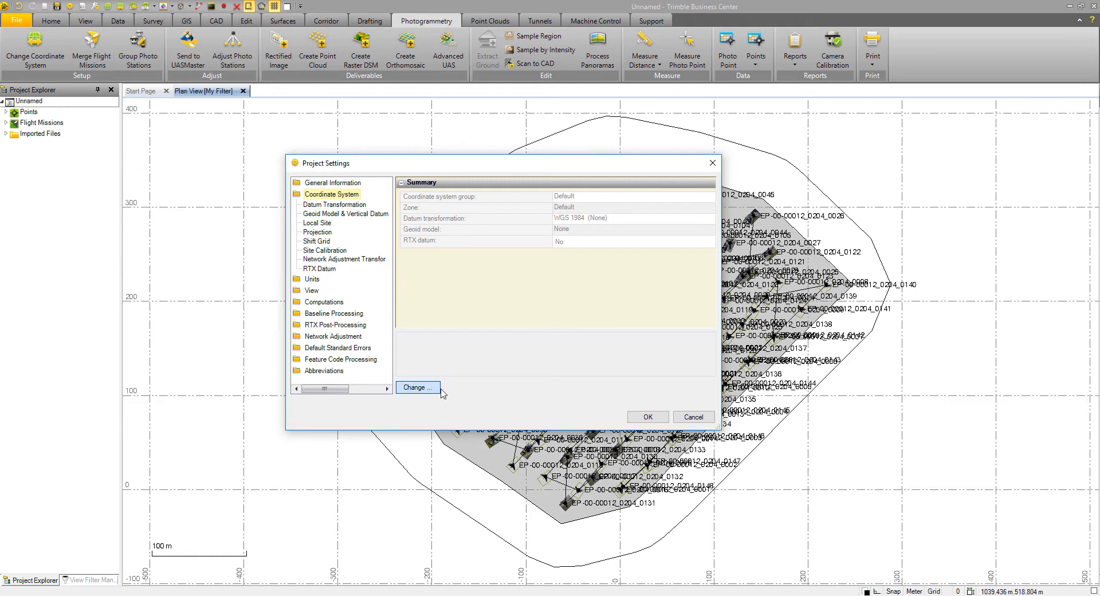
pyautogui.click(417, 387)
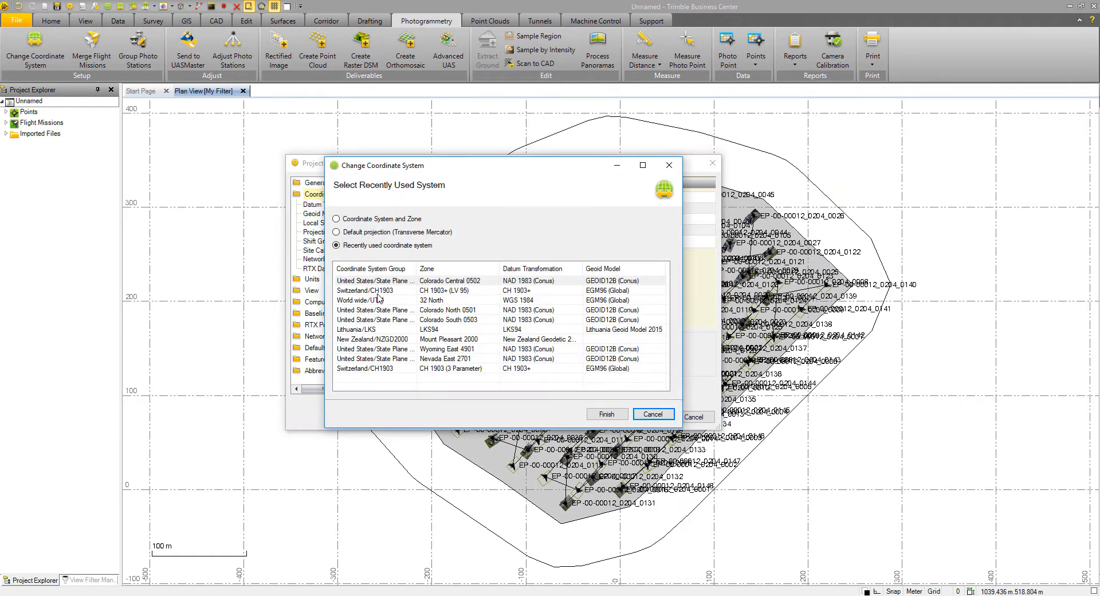
pyautogui.click(374, 289)
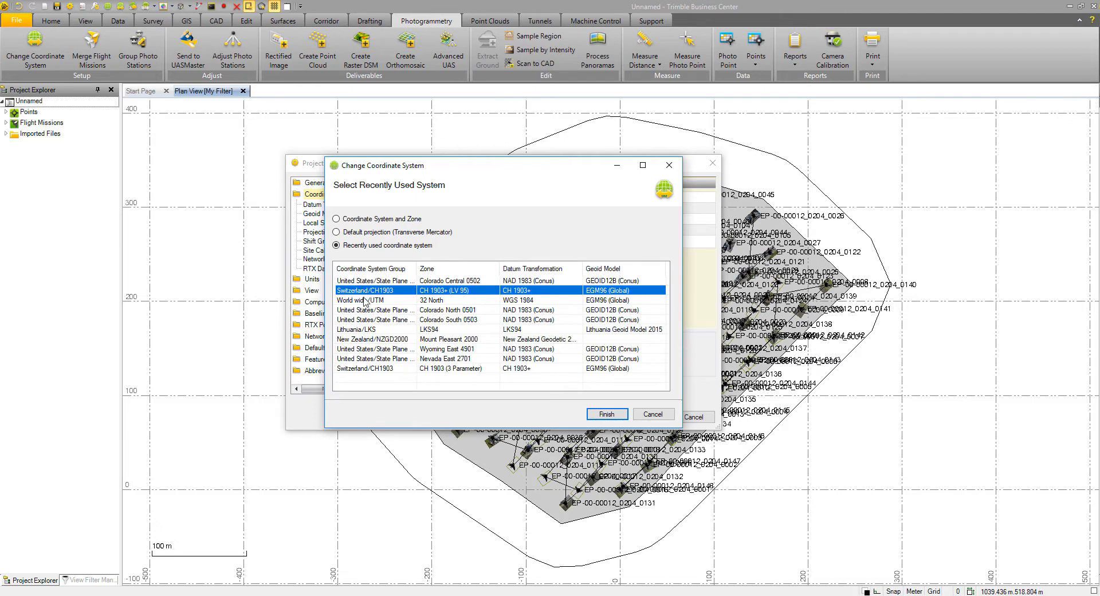
pyautogui.click(605, 414)
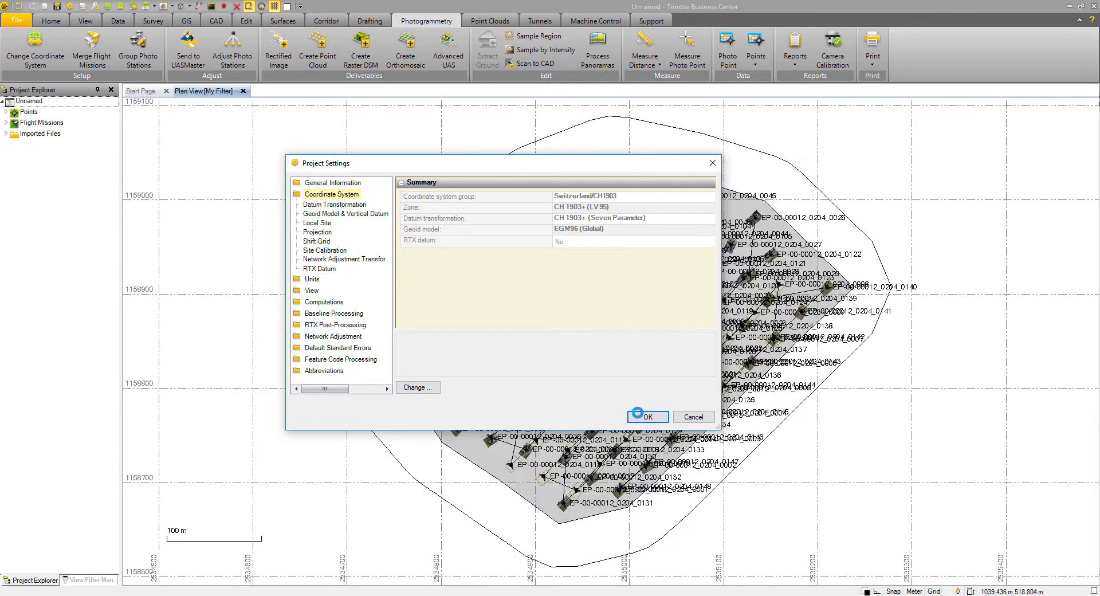
pyautogui.click(645, 416)
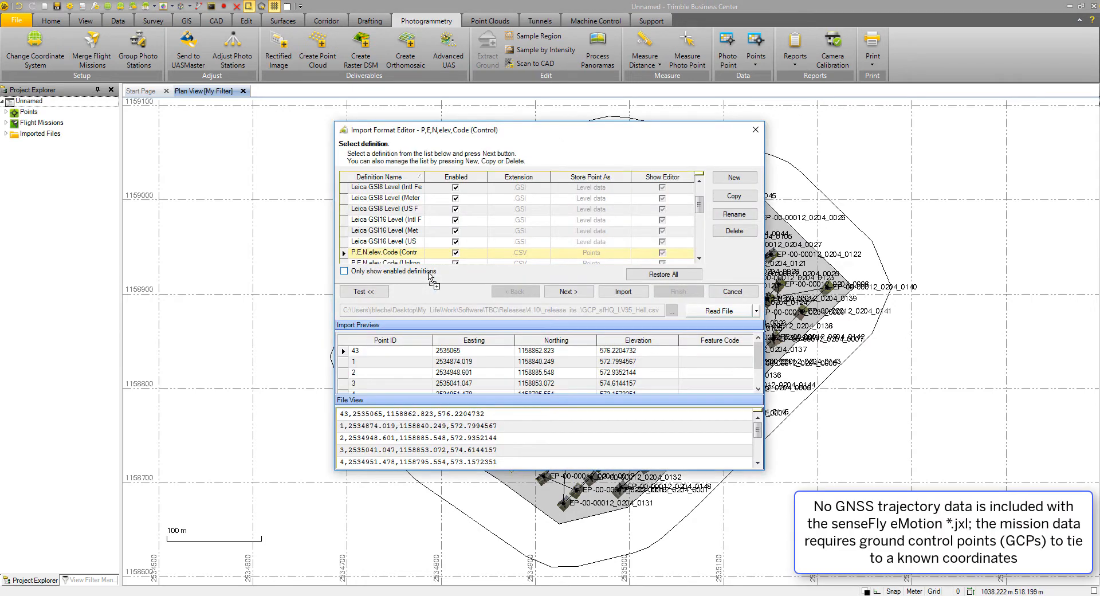
# - Import the GCP .csv as control points using the P,E,N,elev,Code format
pyautogui.click(400, 350)
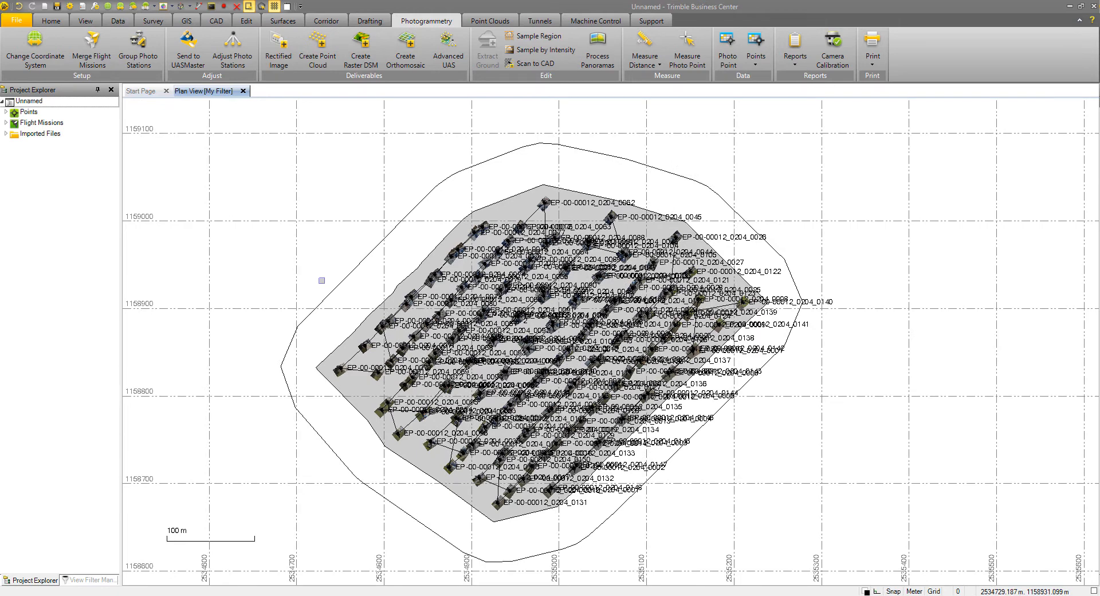
# - Inspect the 2018_02_13_sf_hq flight mission's properties from Project Explorer (148 stations, not adjusted)
pyautogui.click(7, 133)
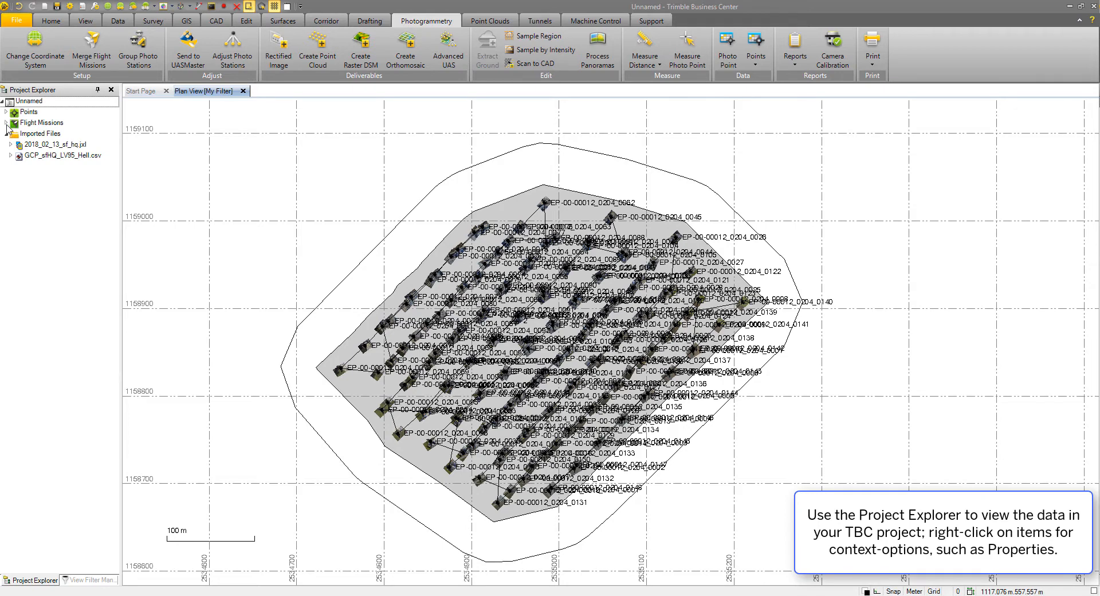
pyautogui.click(7, 133)
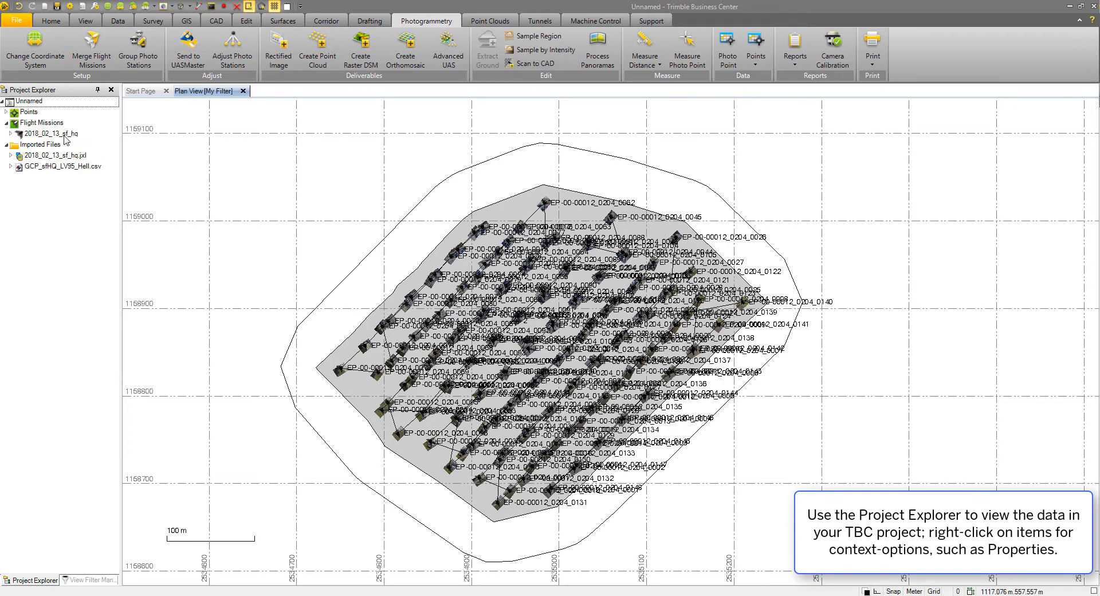
pyautogui.rightClick(50, 133)
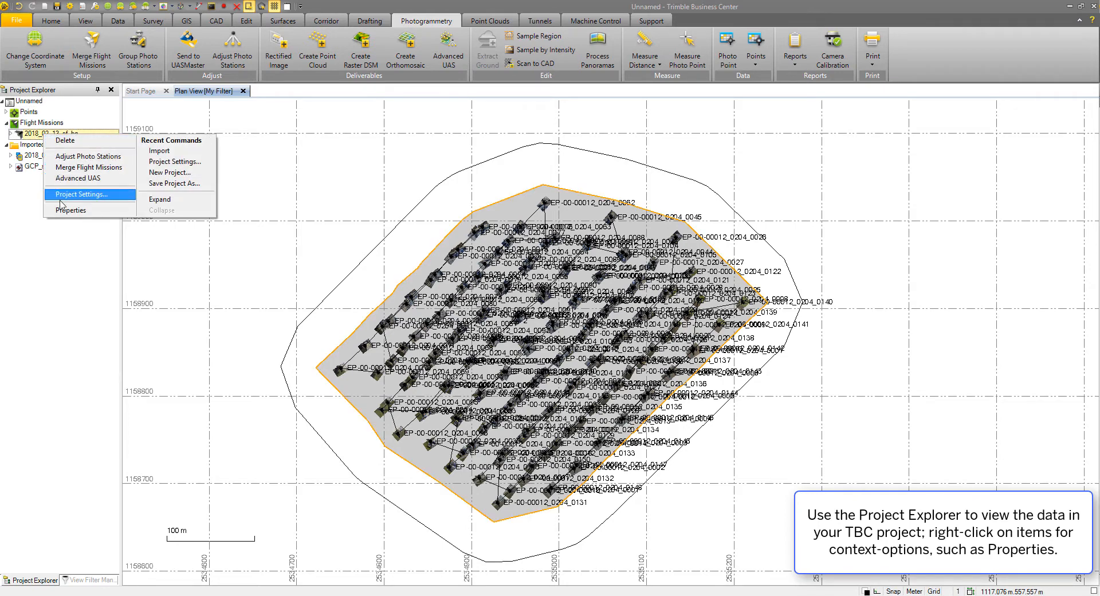
pyautogui.click(71, 210)
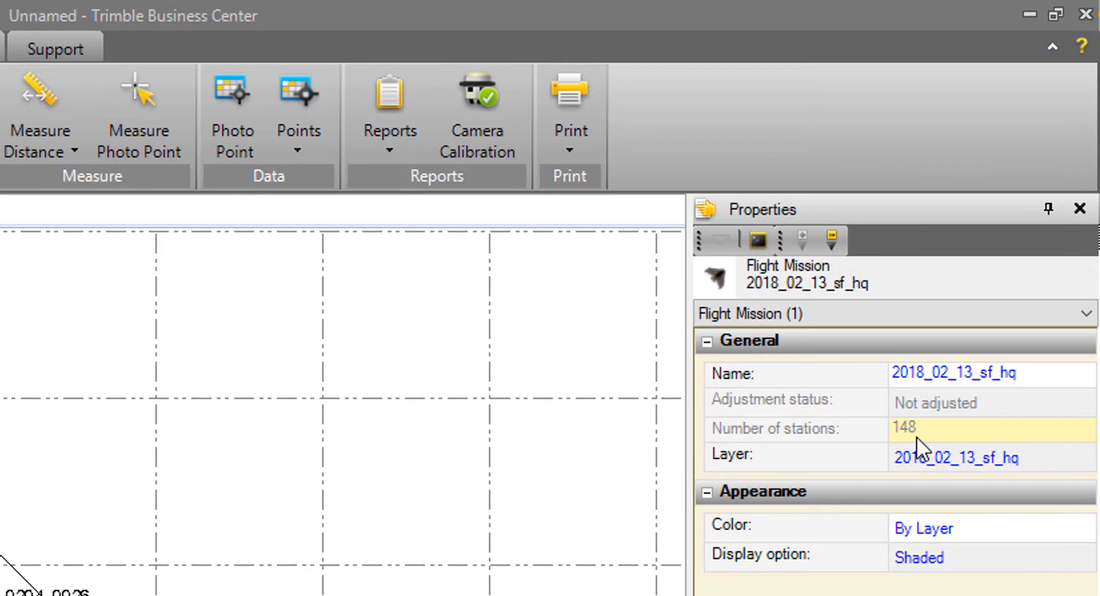
pyautogui.moveTo(854, 464)
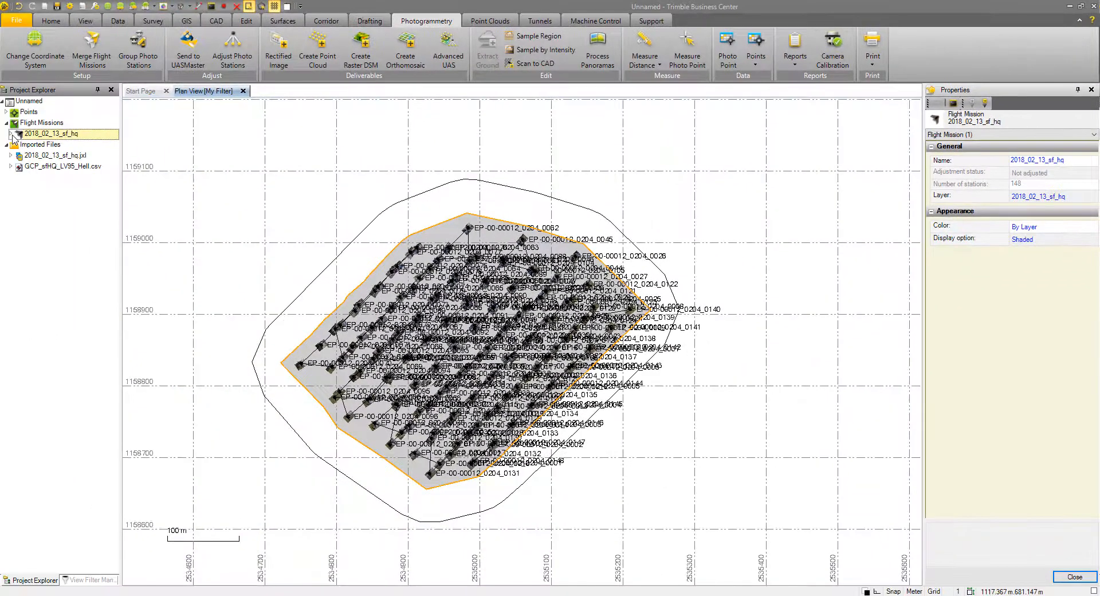
# - Start Adjust Photo Stations for the mission and view the Absolute Adjustment step
pyautogui.click(7, 132)
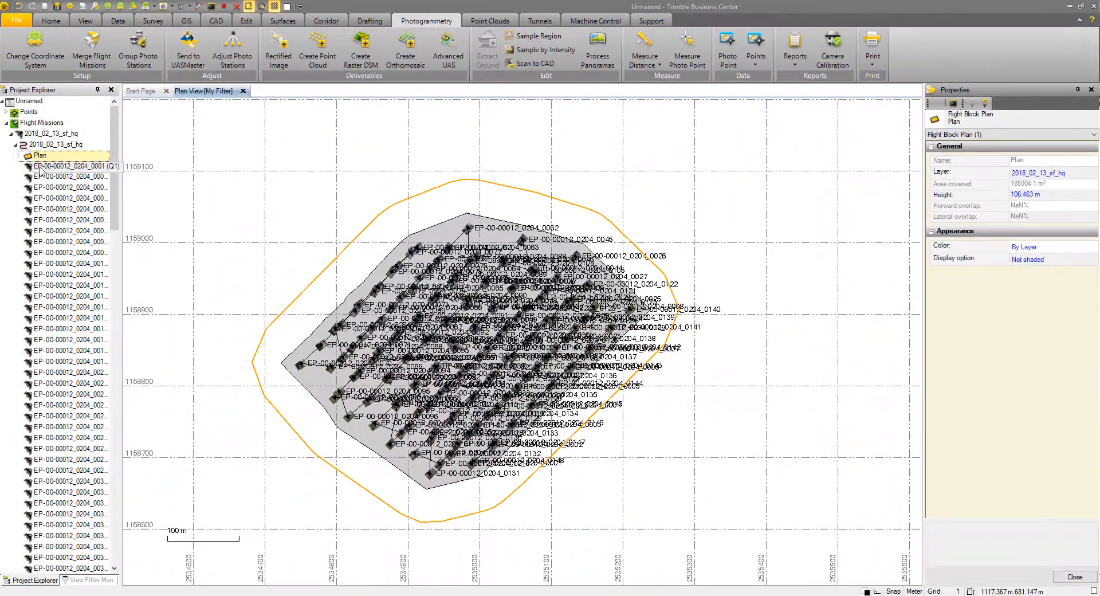
pyautogui.click(69, 166)
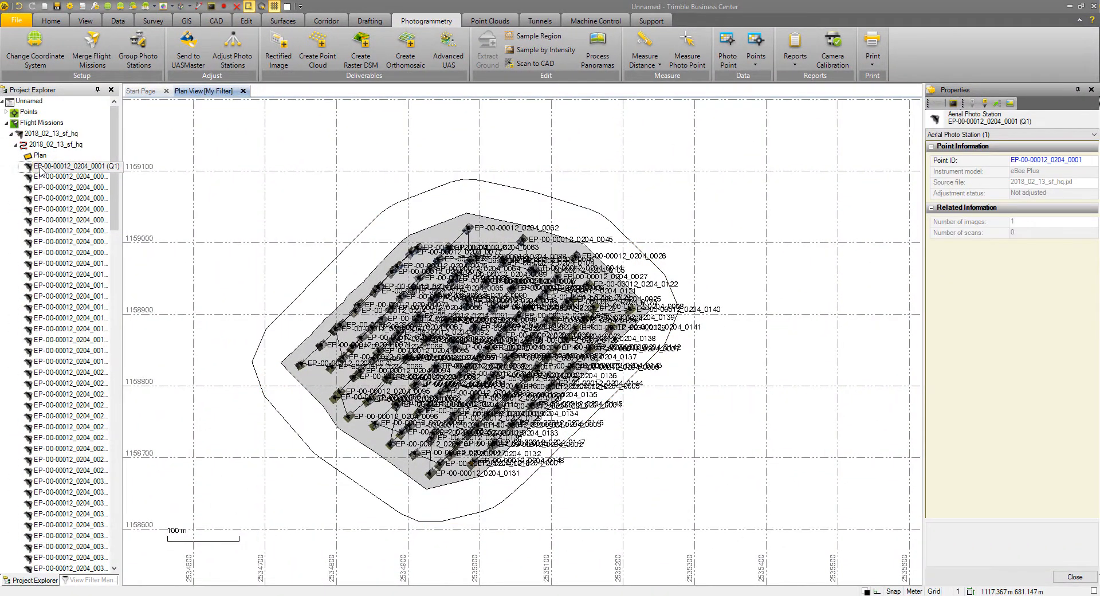
pyautogui.click(70, 187)
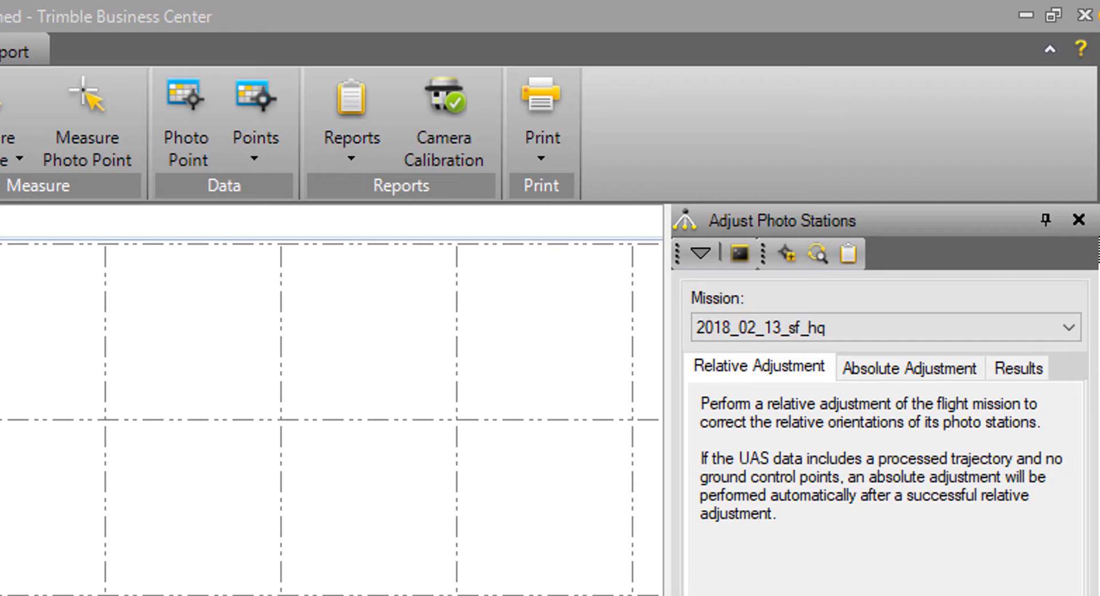
pyautogui.click(1021, 149)
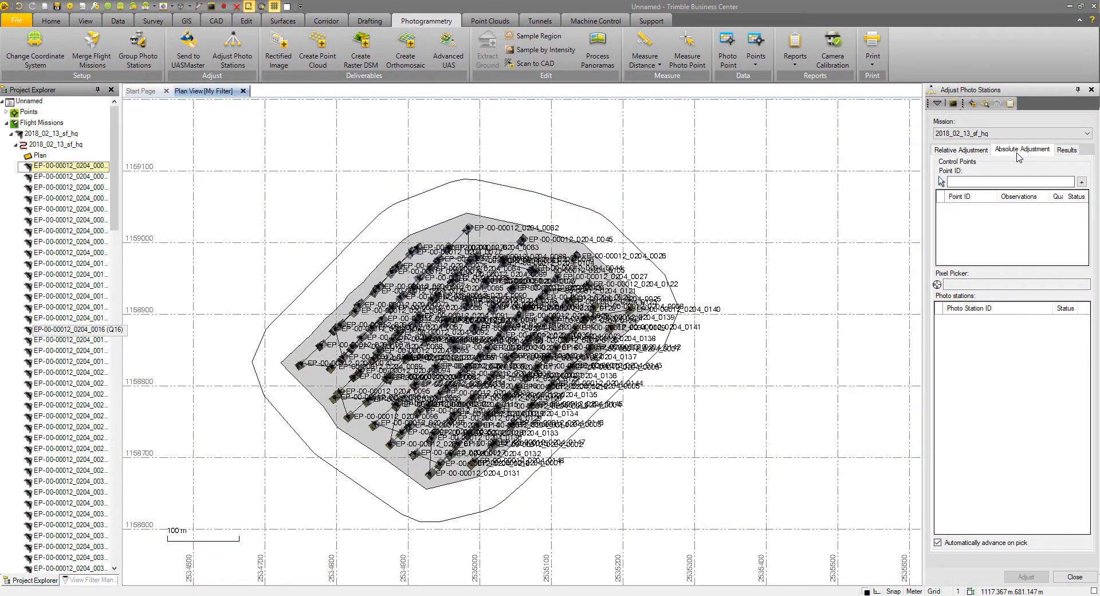
pyautogui.moveTo(1021, 149)
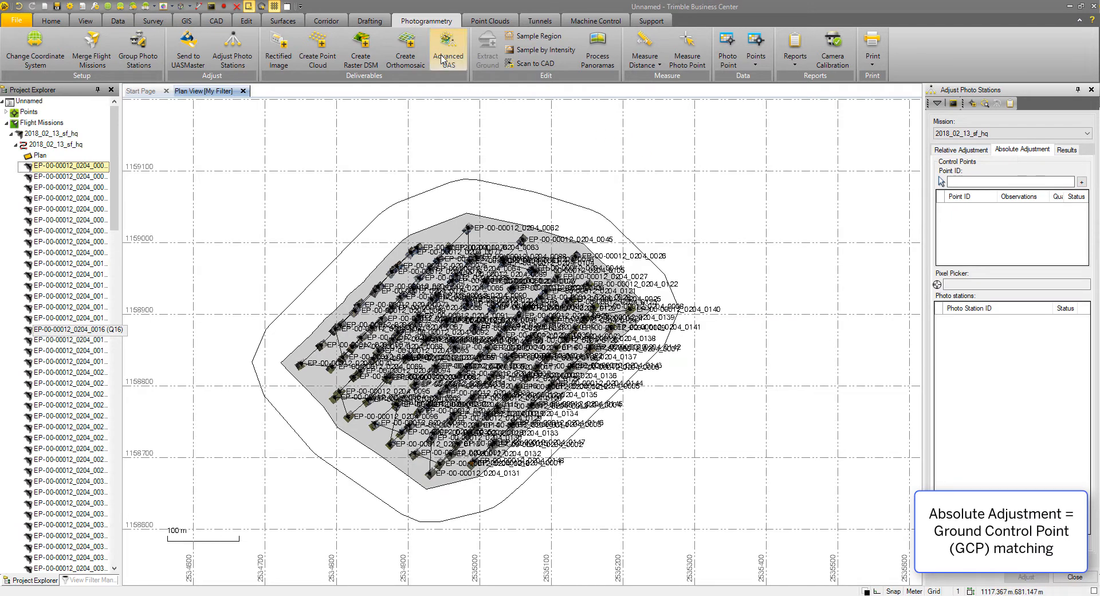
# - Switch to the processed SenseFly_HQ_400 project showing GCPs 001–006 and 043
pyautogui.click(447, 47)
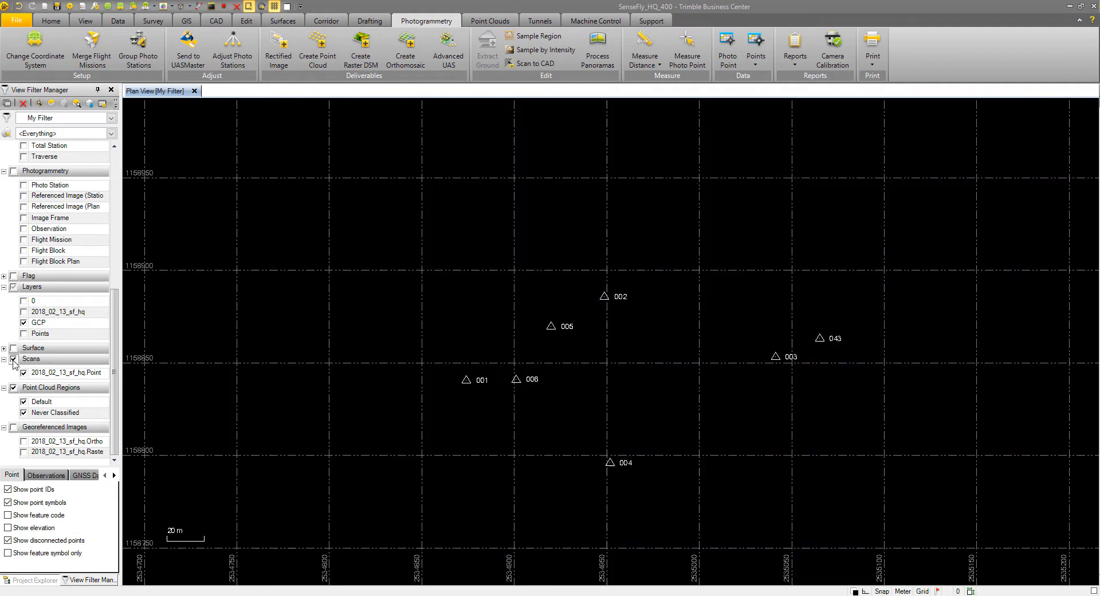
# - Show the orthomosaic briefly, then display the point cloud scan beneath the GCPs instead
pyautogui.click(23, 441)
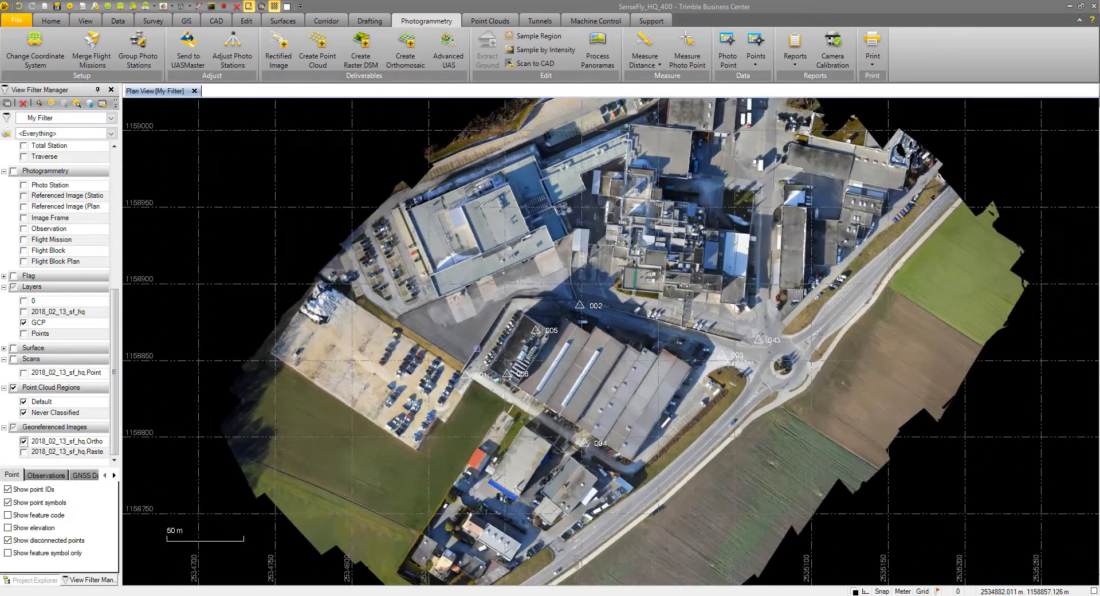
pyautogui.click(23, 441)
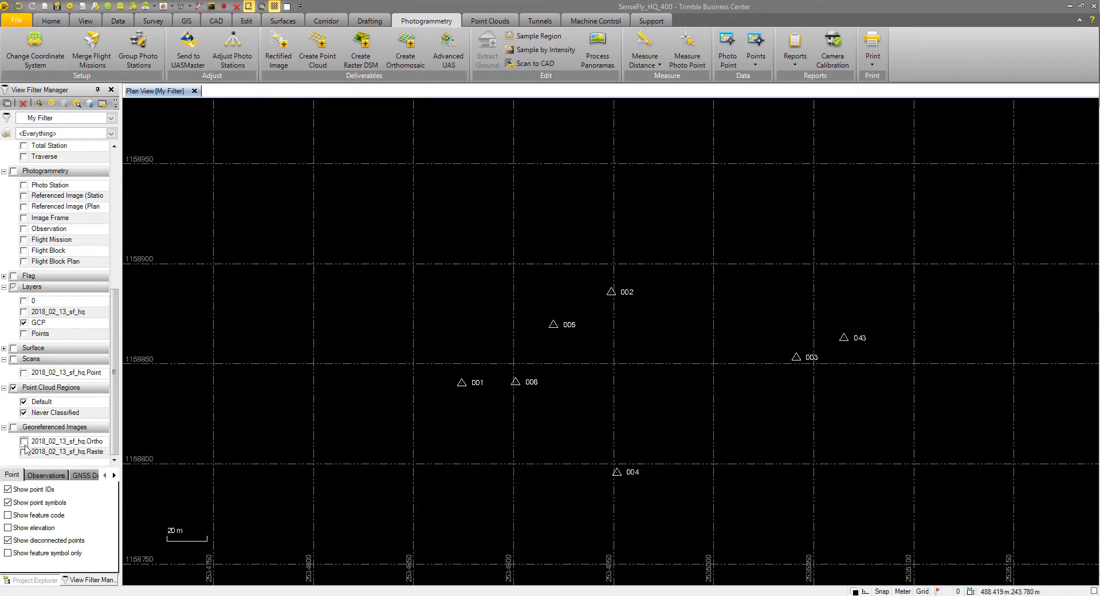
pyautogui.click(23, 451)
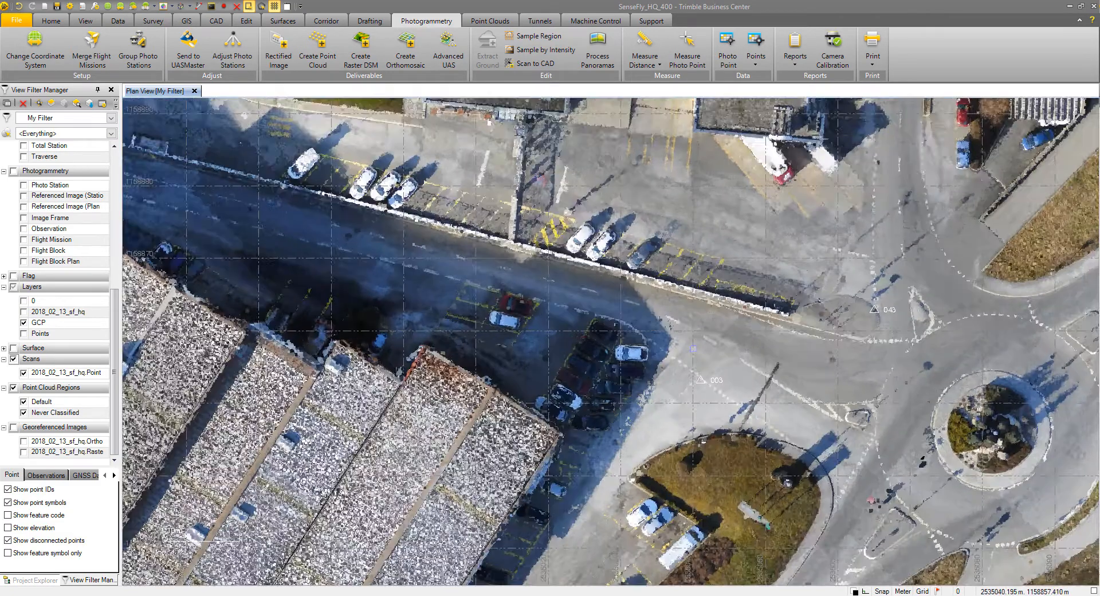
pyautogui.moveTo(708, 348)
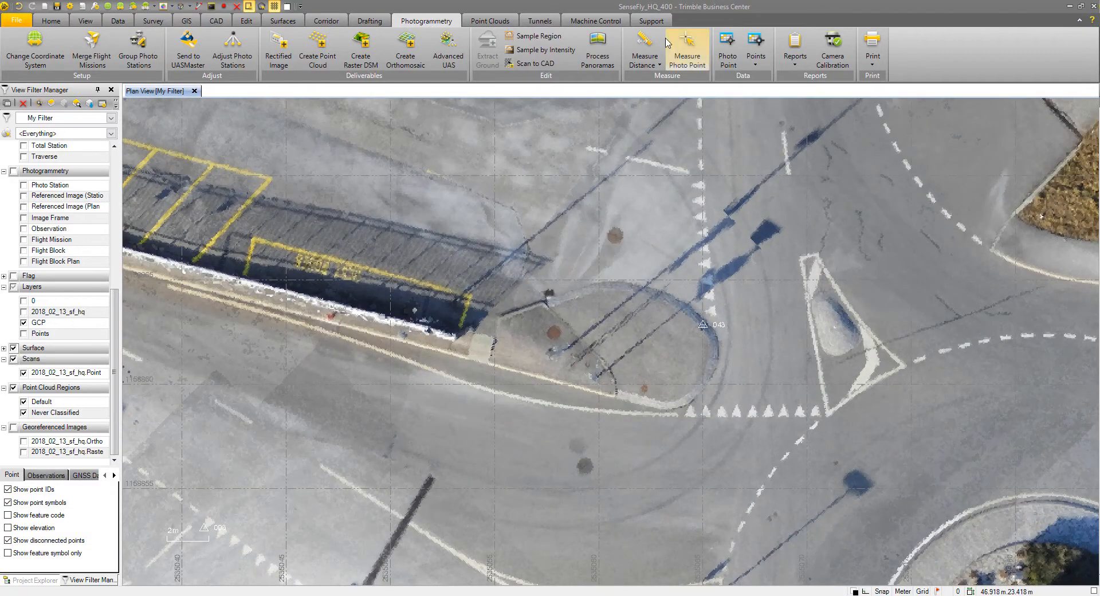
# - Start a Points To Surface measurement with Point 043 [GCP] as the point to check
pyautogui.click(643, 63)
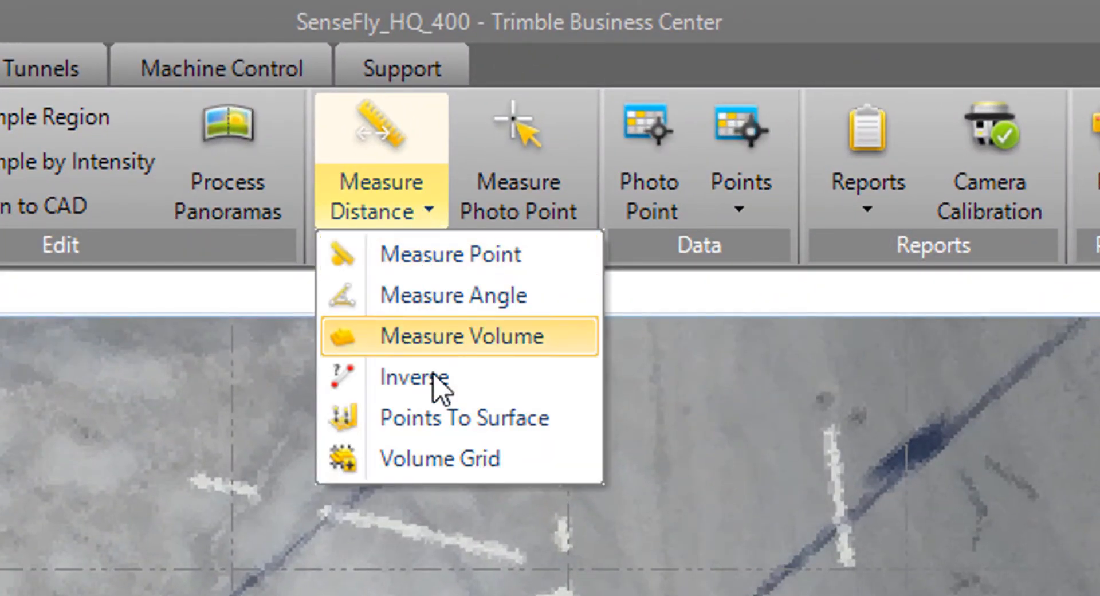
pyautogui.moveTo(459, 417)
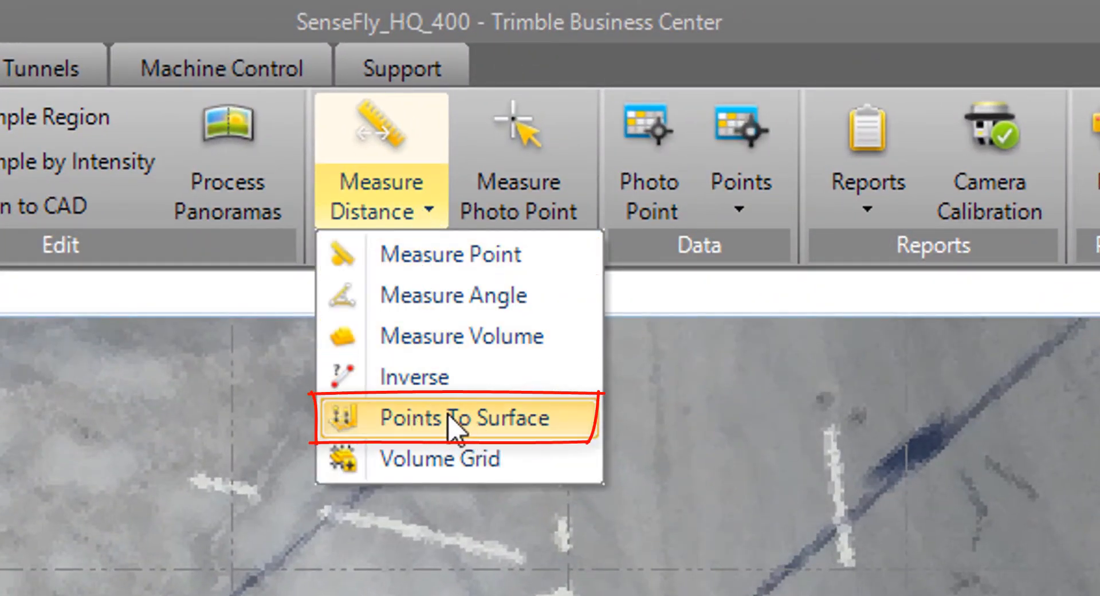
pyautogui.click(456, 417)
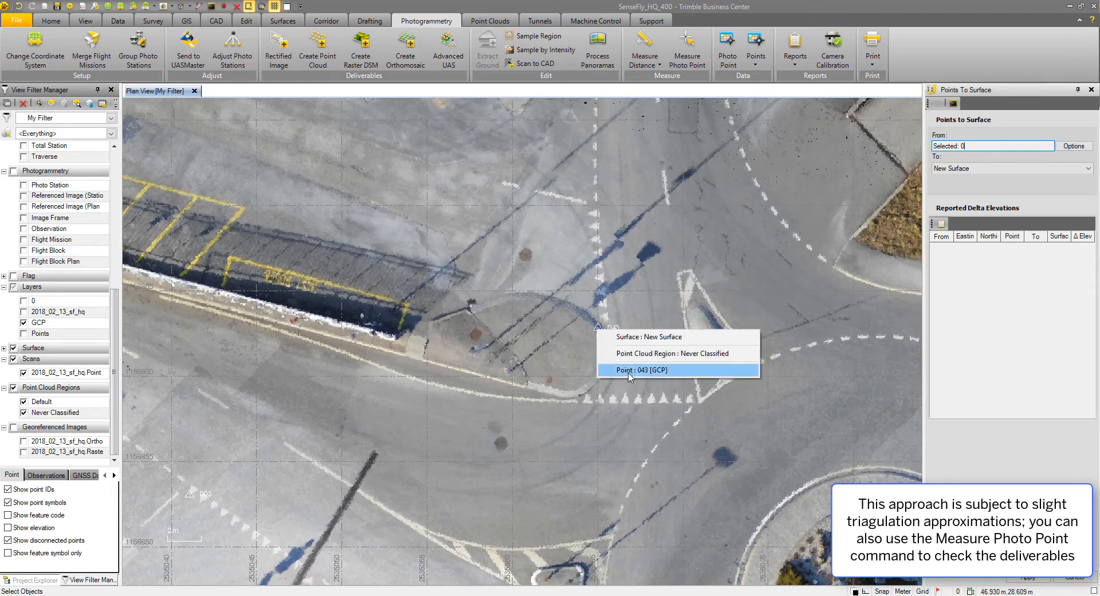
pyautogui.click(638, 370)
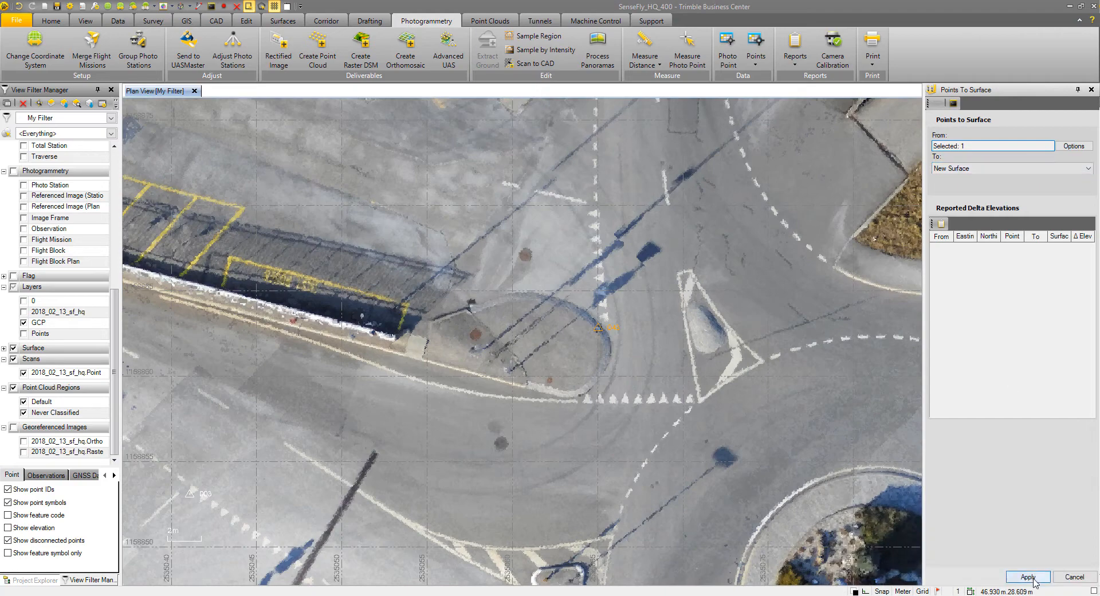
# - Apply the check: GCP 043 at 576.220 m vs surface 576.293 m, Δ elevation 0.073 m
pyautogui.click(1027, 576)
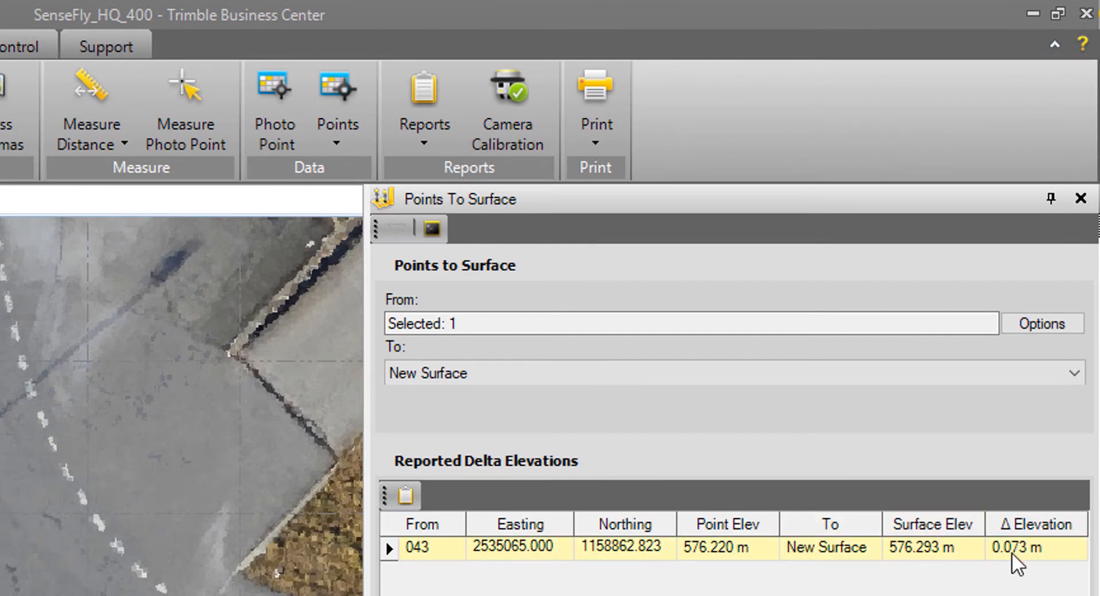
pyautogui.moveTo(770, 568)
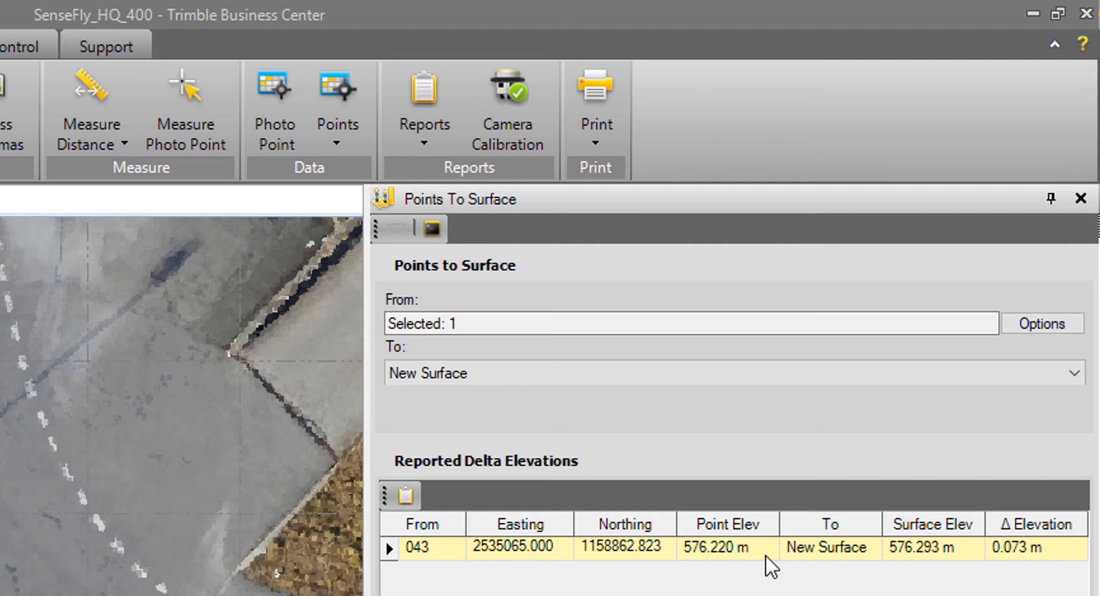
pyautogui.moveTo(945, 559)
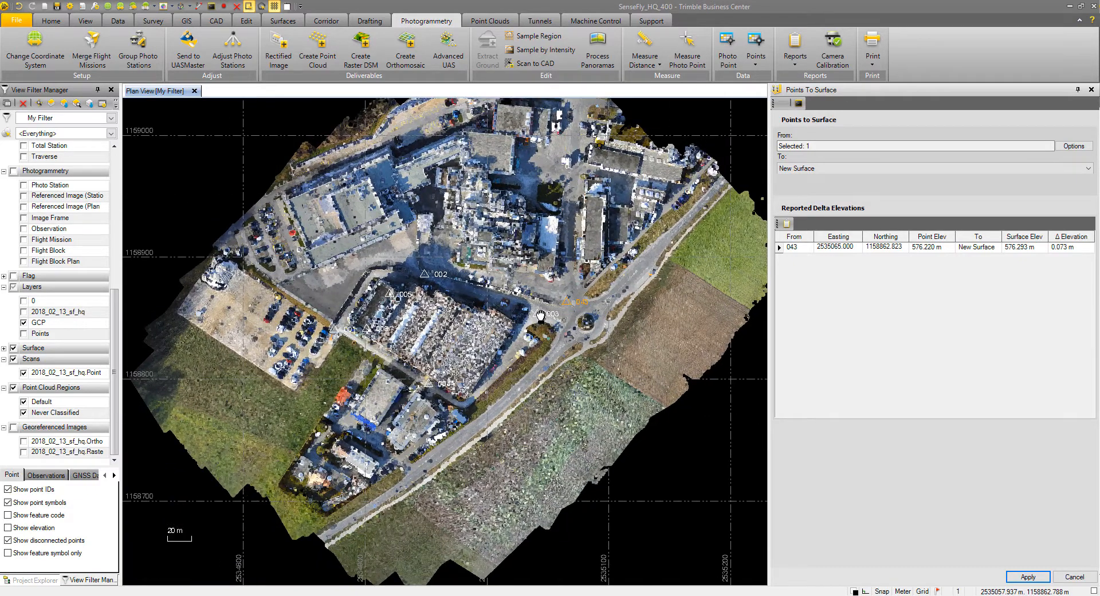
pyautogui.moveTo(539, 314)
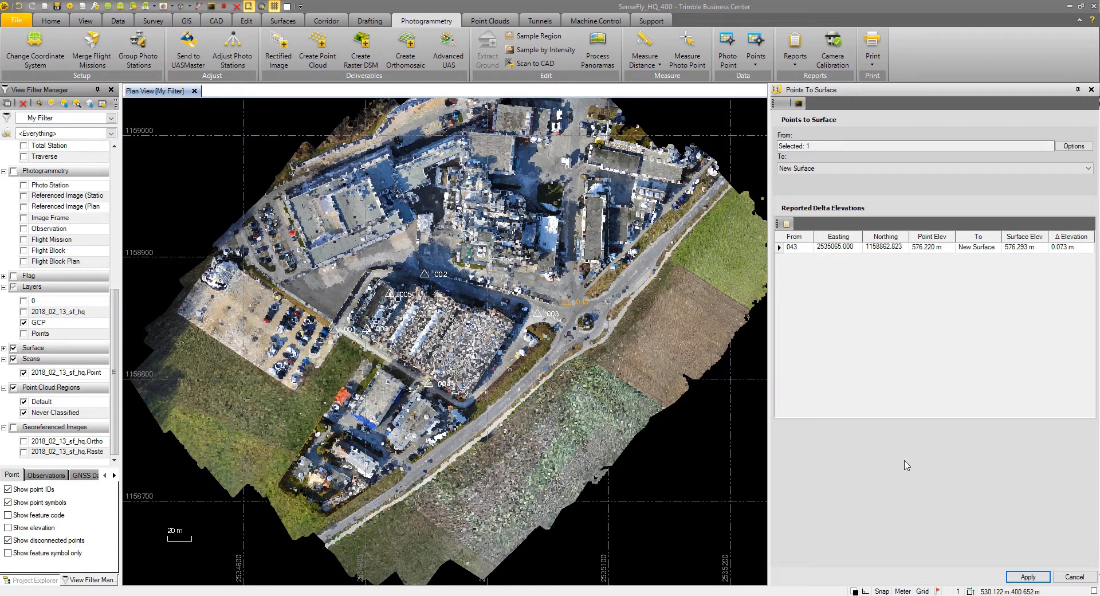
pyautogui.moveTo(908, 465)
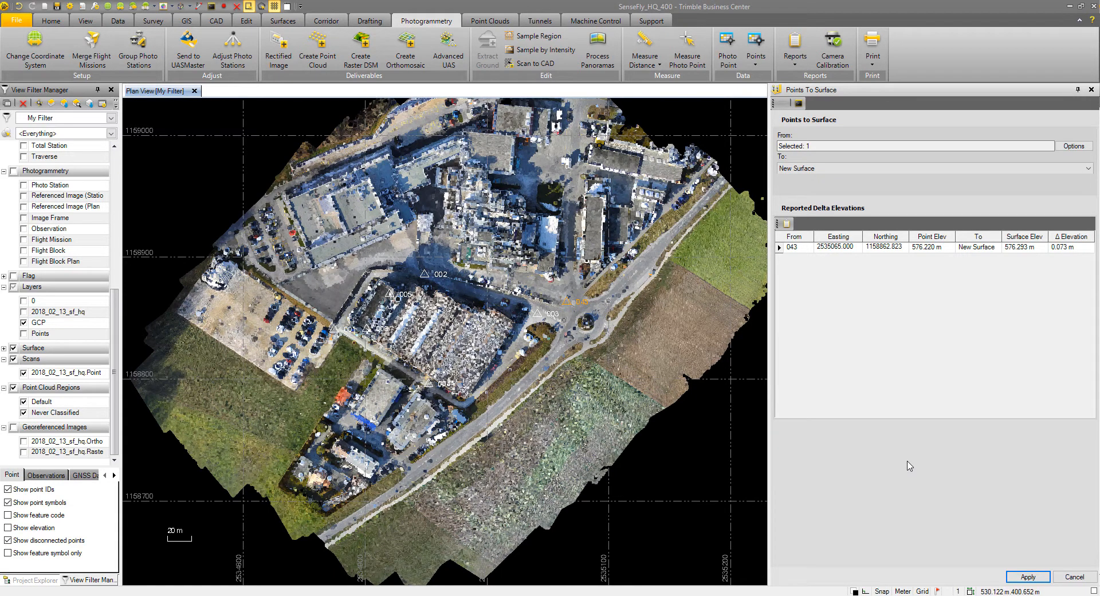